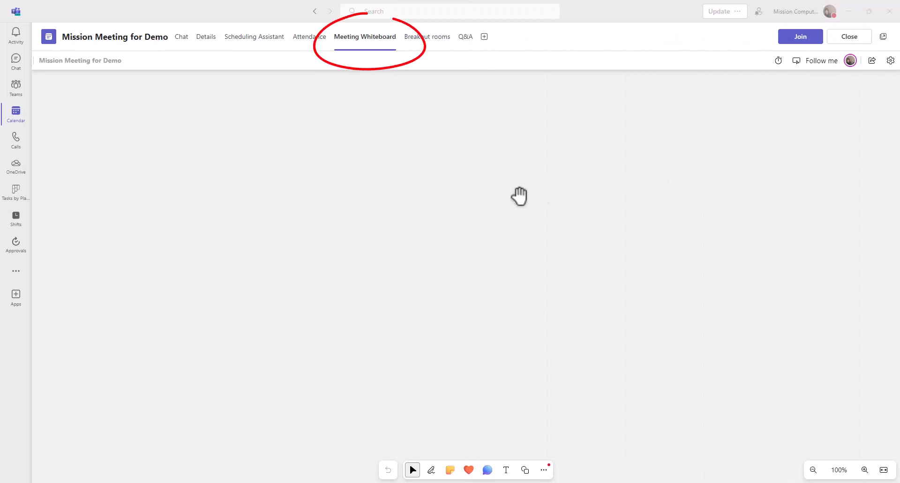
mouse_move(428, 209)
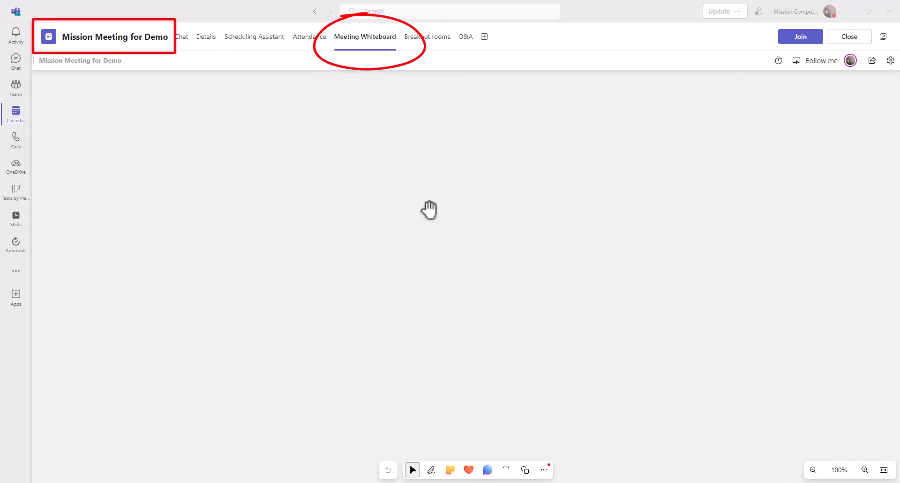
mouse_move(373, 63)
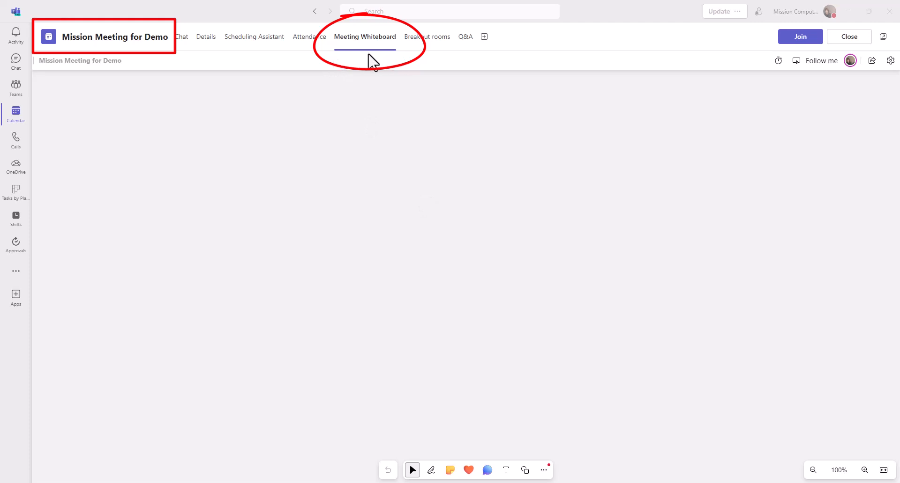
mouse_move(480, 176)
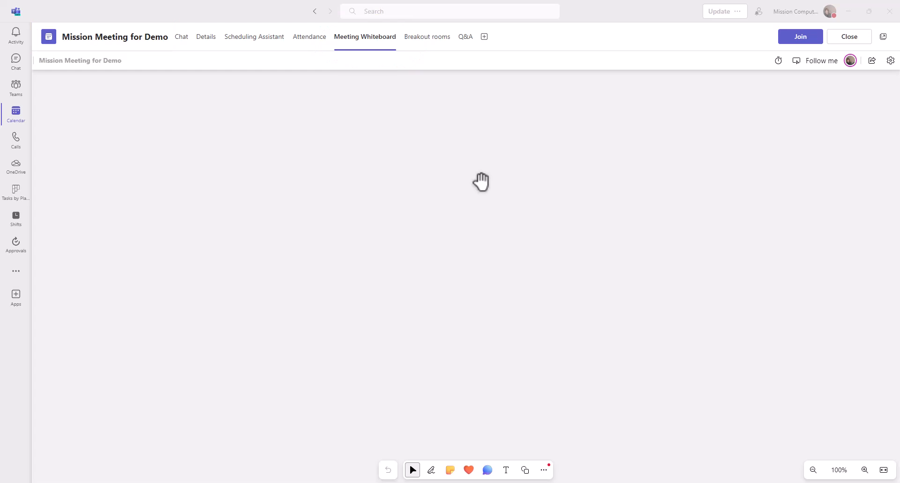
mouse_move(474, 176)
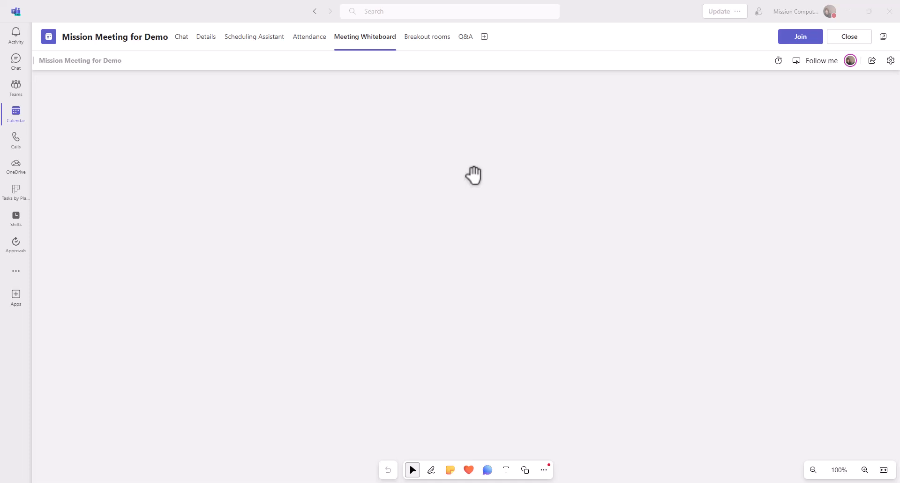
mouse_move(402, 172)
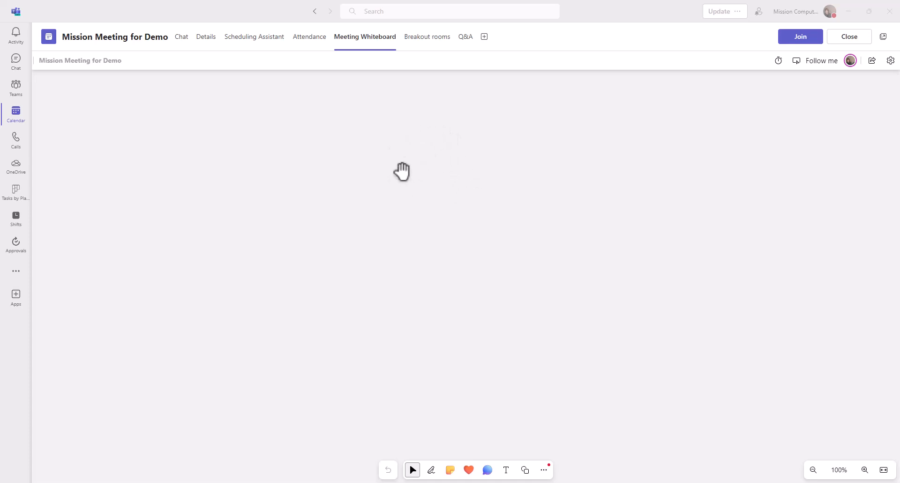
mouse_move(423, 162)
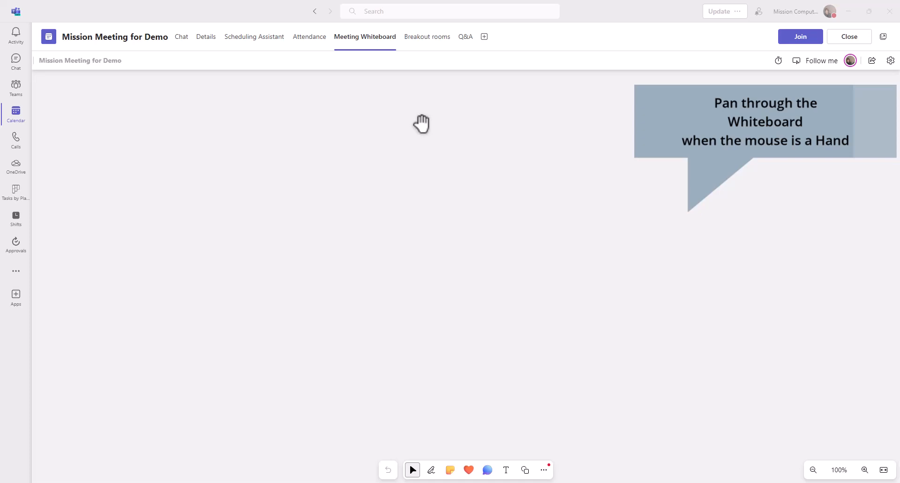
- Pan around the empty whiteboard canvas with the hand tool
left_click_drag(421, 125, 468, 229)
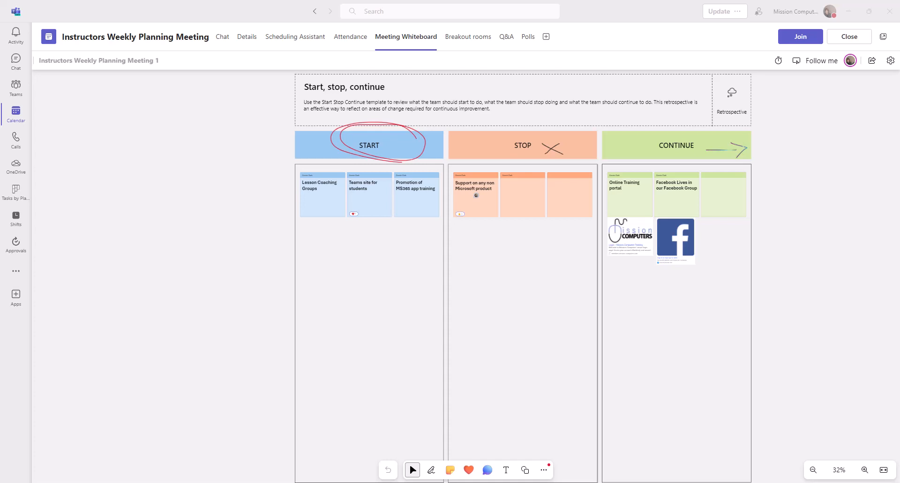
- Open the Instructors team's Training channel and show its Meet now and Schedule options
left_click(16, 88)
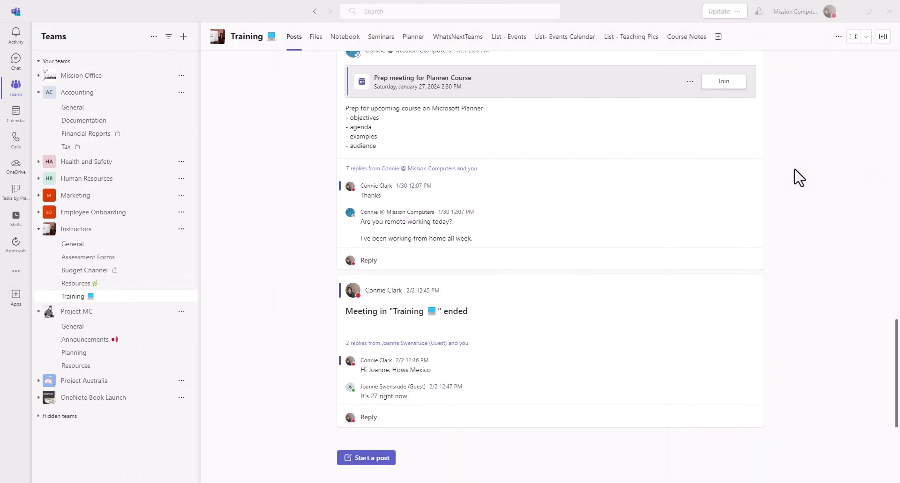
mouse_move(99, 242)
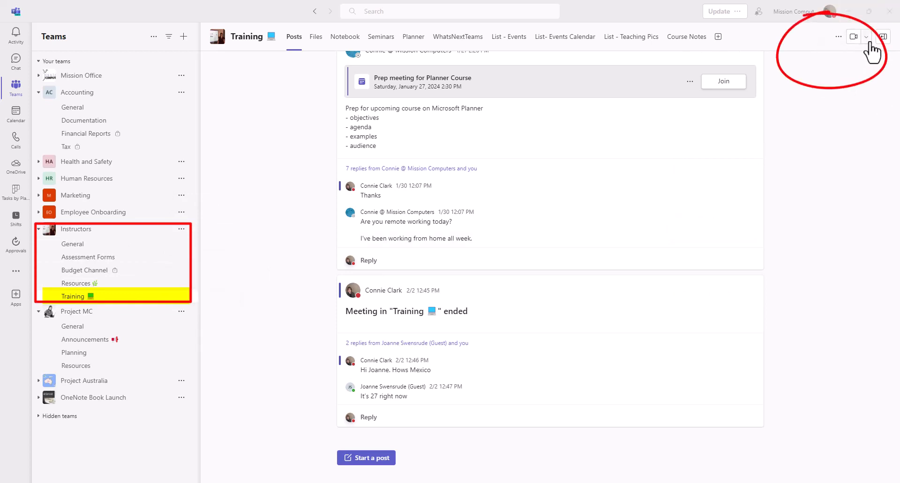
left_click(866, 36)
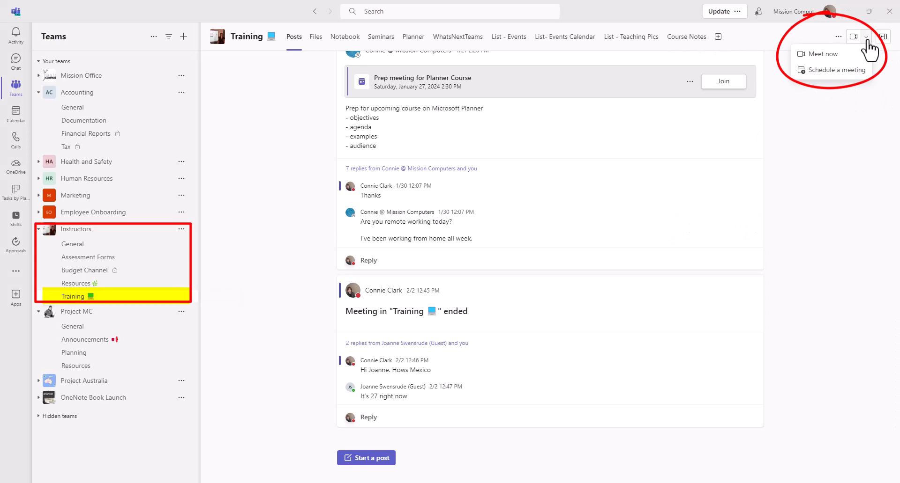
mouse_move(840, 116)
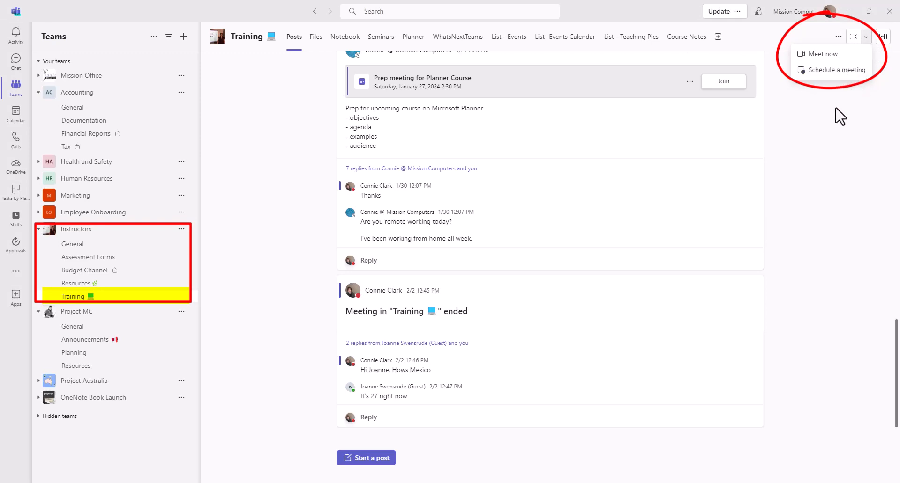
mouse_move(818, 54)
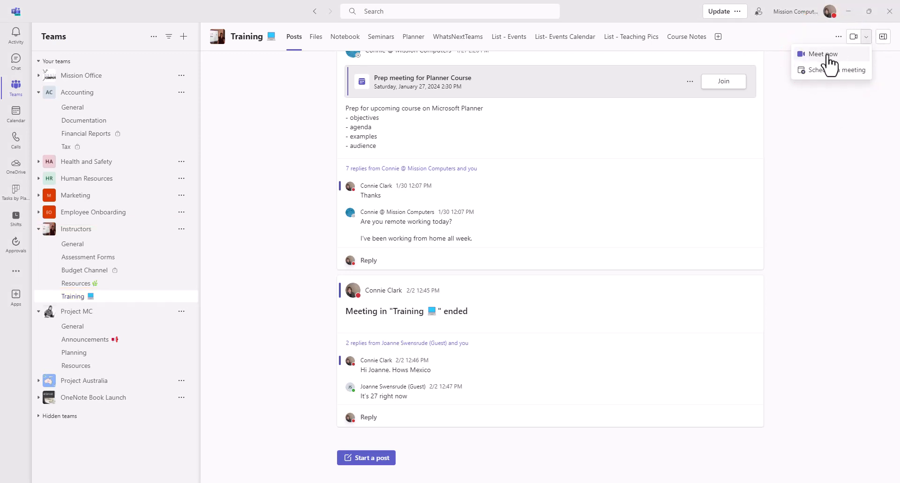
- Start and join a Meet now meeting, dismiss the invite prompt, and show sharing options
left_click(821, 54)
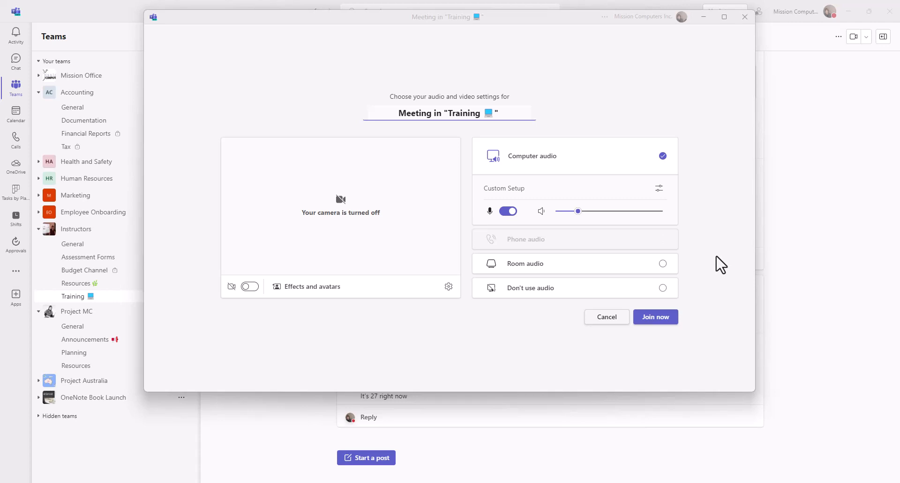
mouse_move(655, 317)
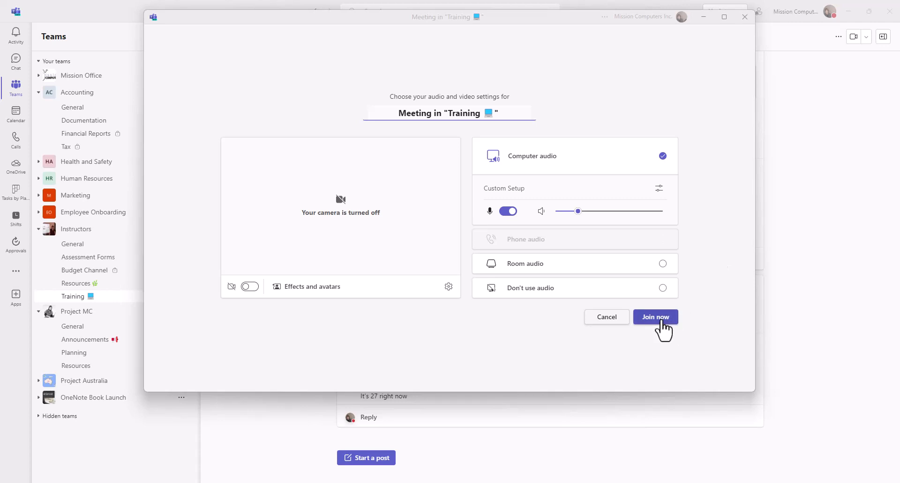
left_click(655, 318)
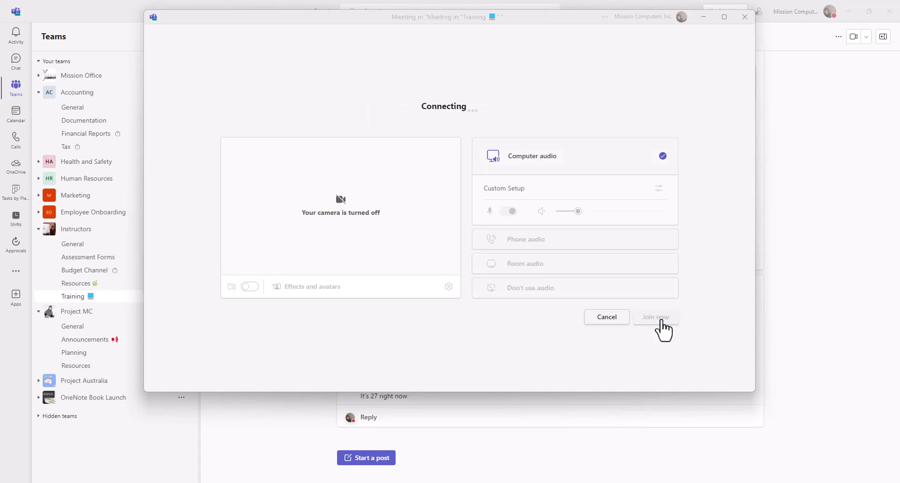
left_click(655, 317)
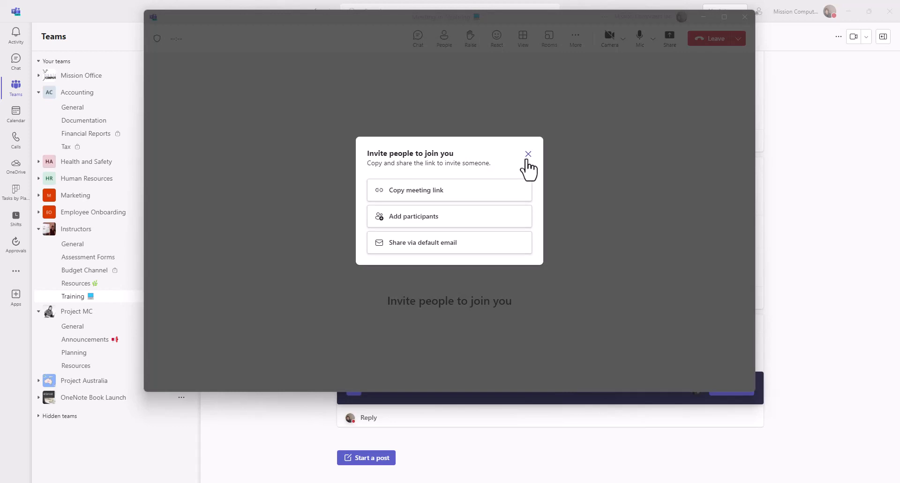
left_click(528, 154)
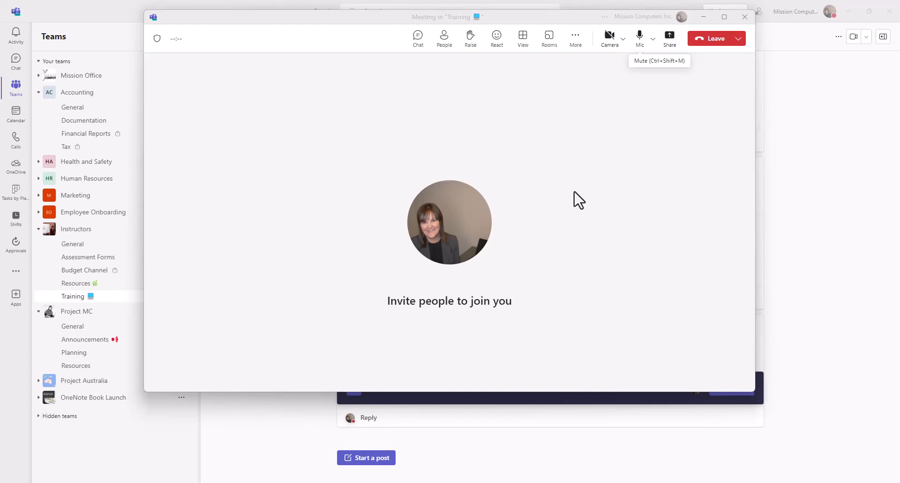
mouse_move(669, 43)
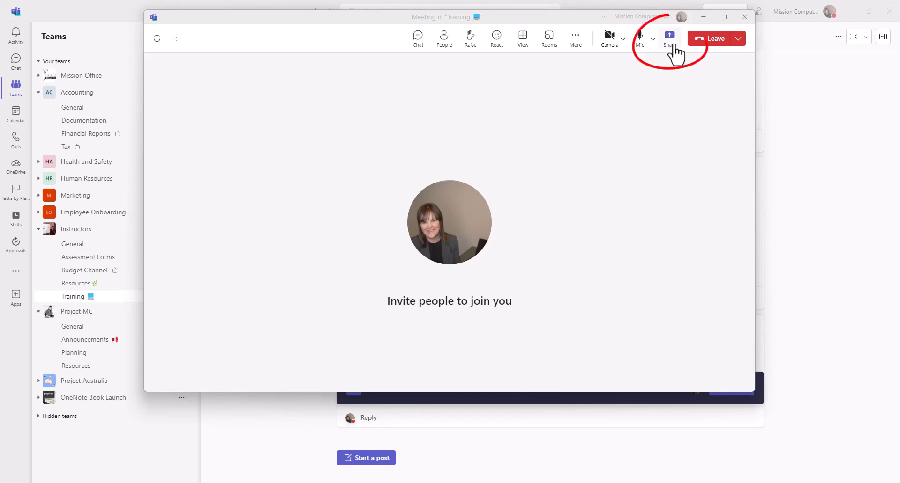
left_click(669, 38)
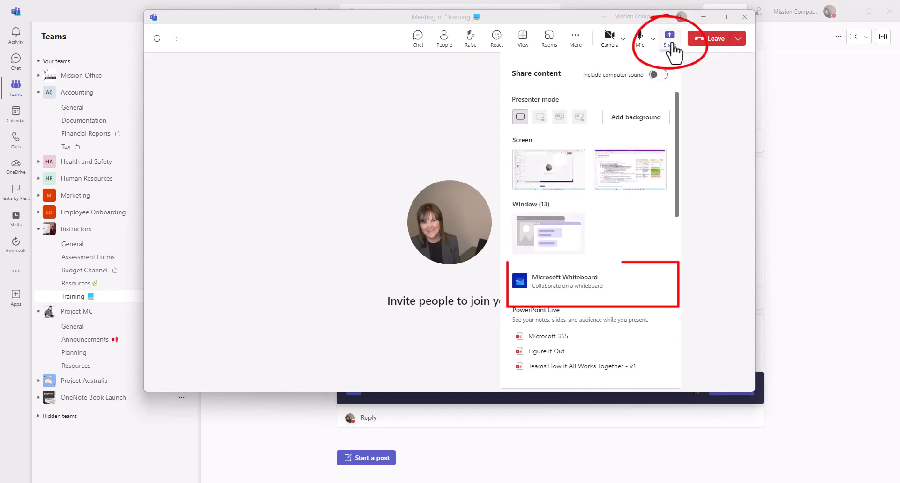
mouse_move(568, 293)
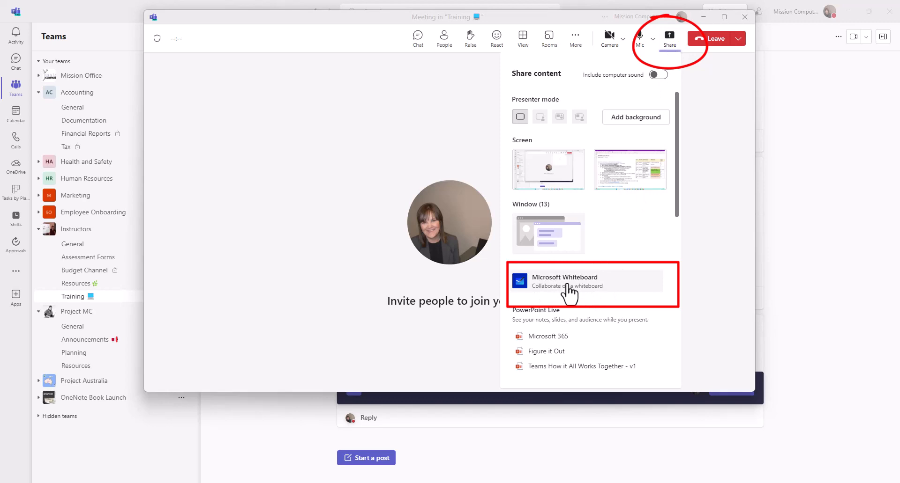
mouse_move(584, 295)
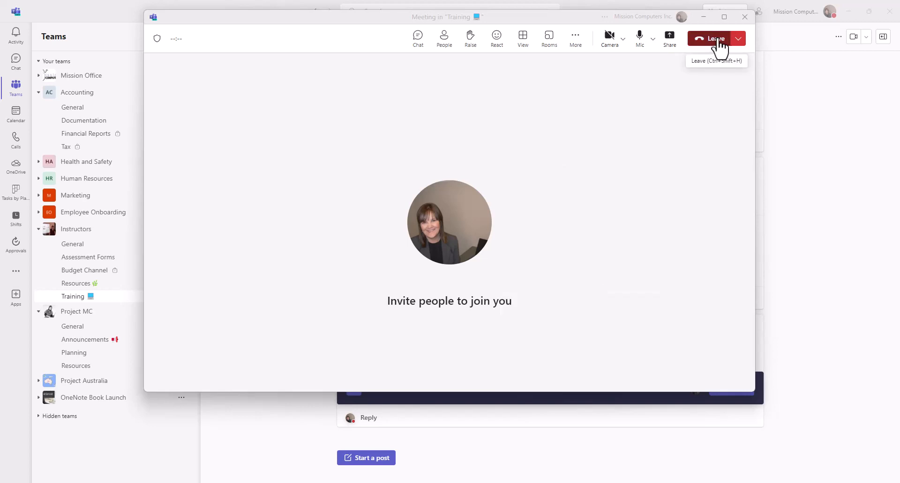
- Leave the instant meeting and send the March Quarter End Meeting dated March 29, 2024
left_click(711, 39)
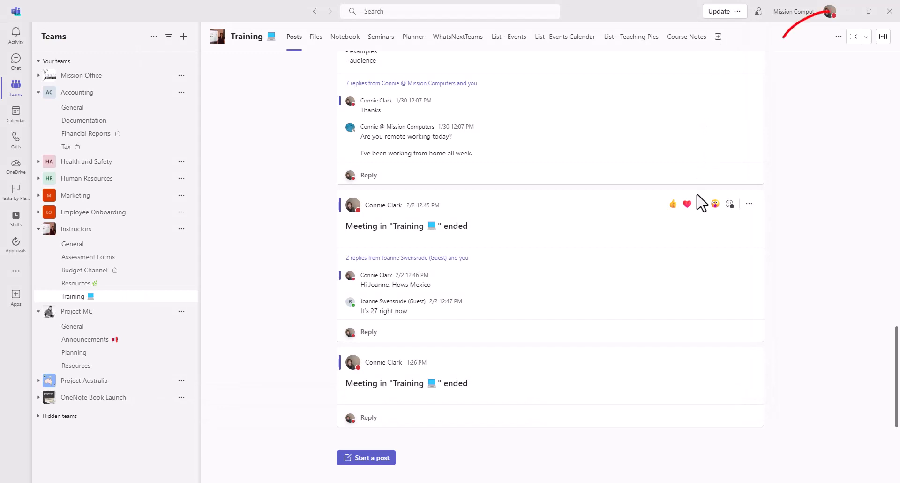
left_click(866, 36)
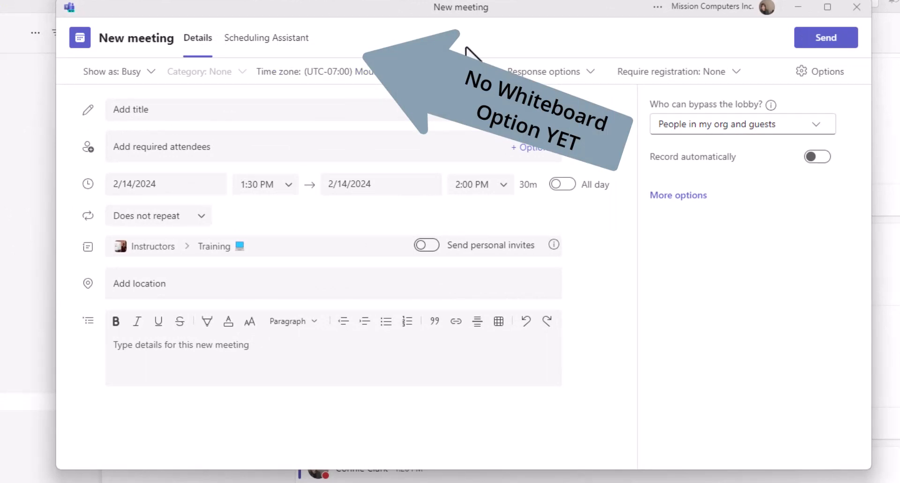
left_click(166, 184)
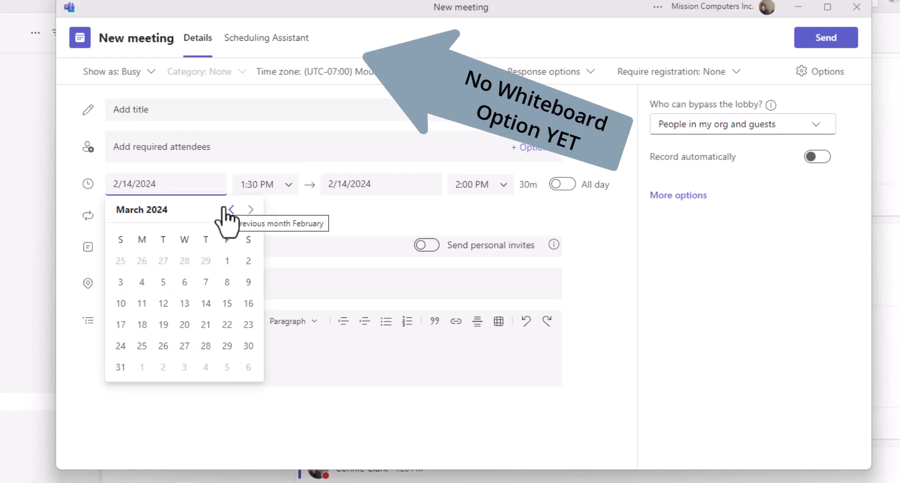
mouse_move(787, 75)
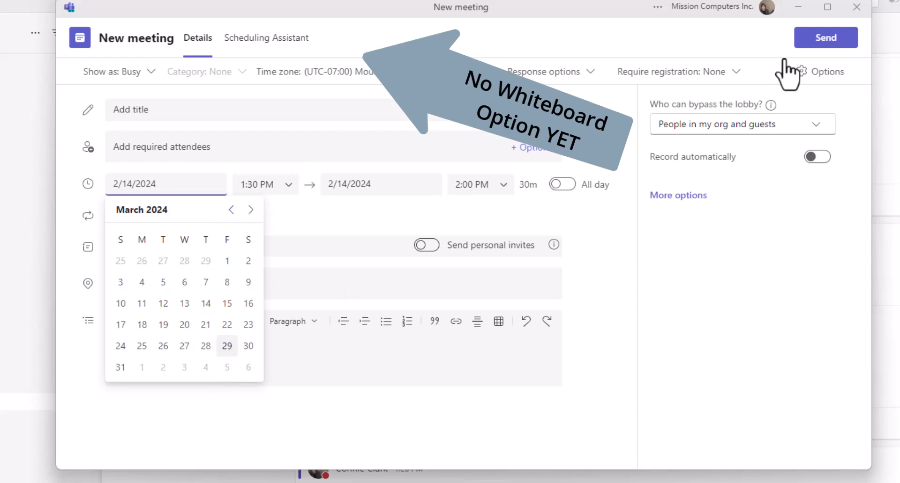
left_click(227, 345)
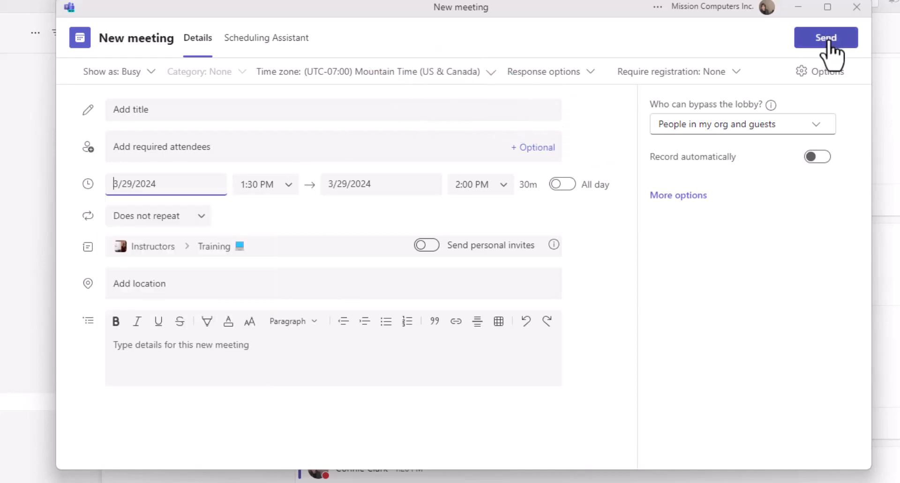
left_click(825, 37)
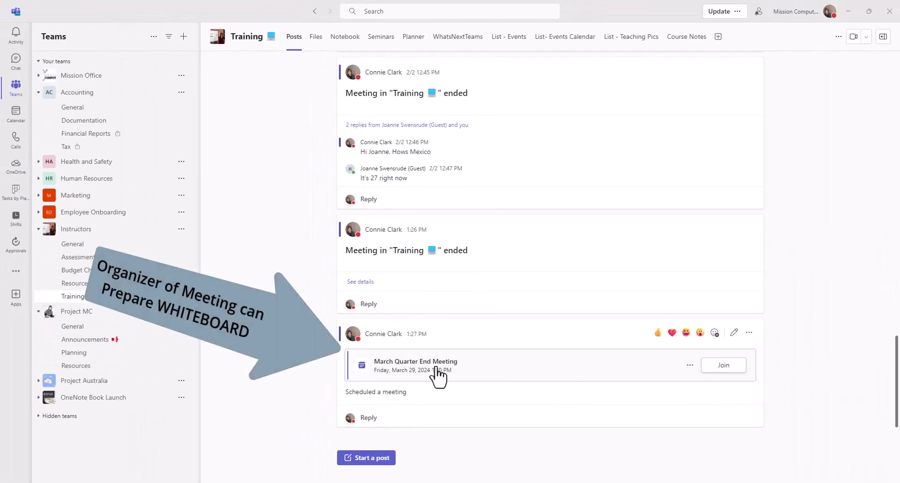
mouse_move(463, 376)
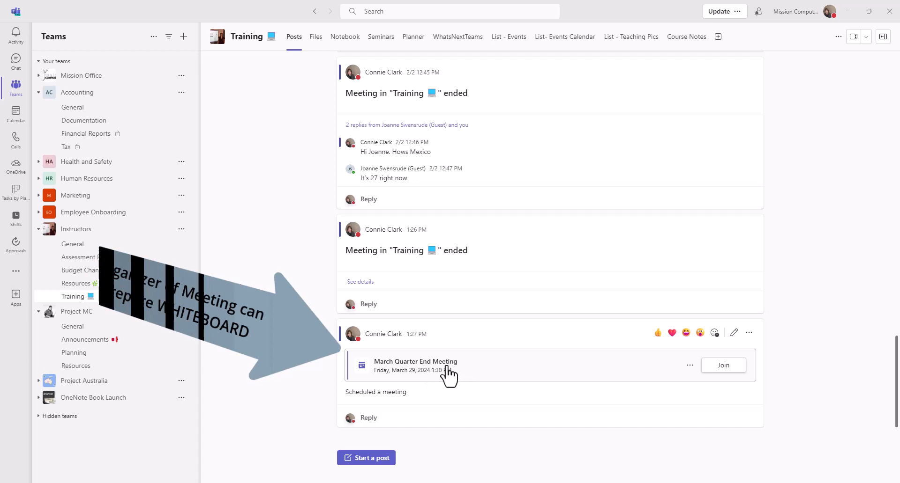
- Open the March Quarter End Meeting card in the Training channel to view details
left_click(416, 361)
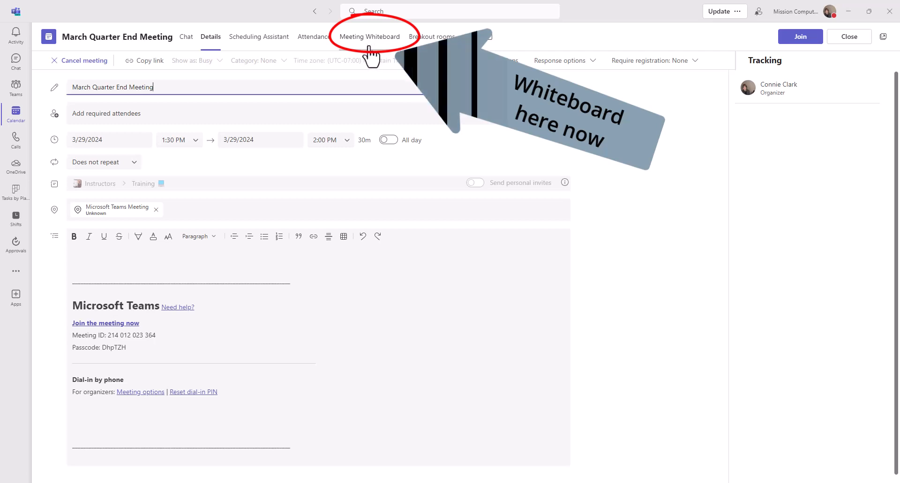
- Switch to the Meeting Whiteboard tab on the March Quarter End Meeting page
left_click(370, 36)
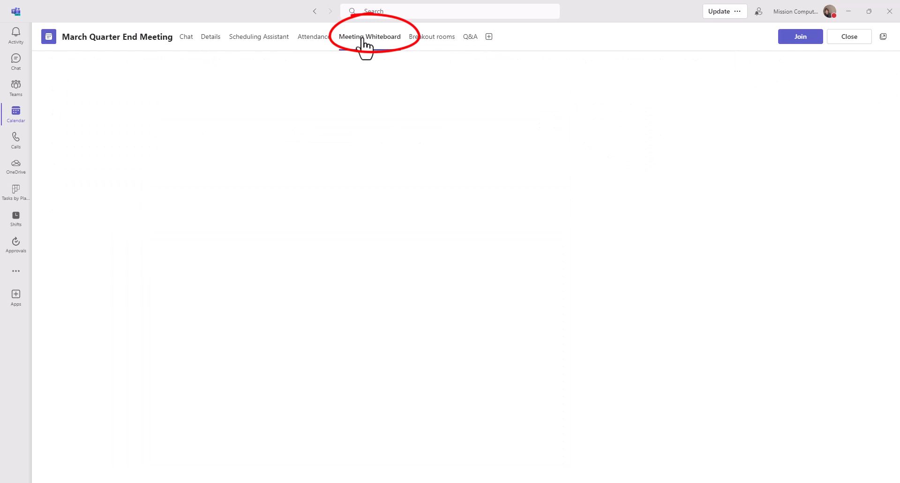
left_click(369, 36)
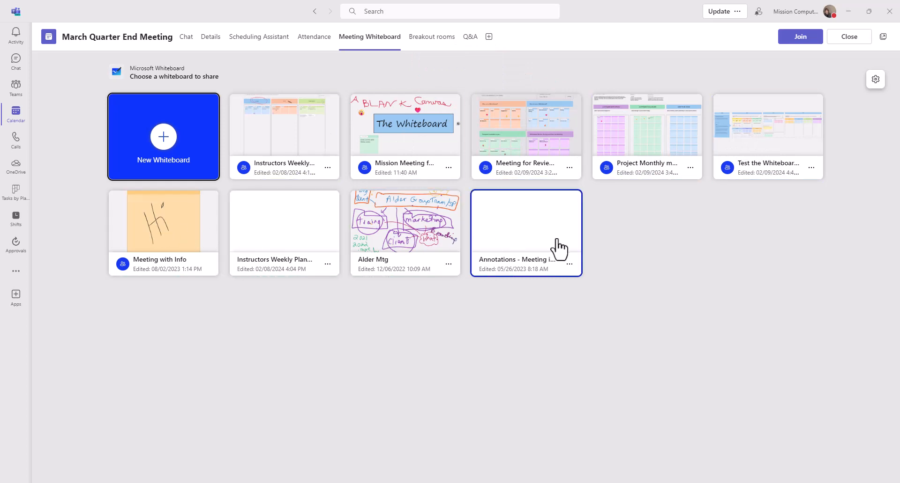
mouse_move(658, 261)
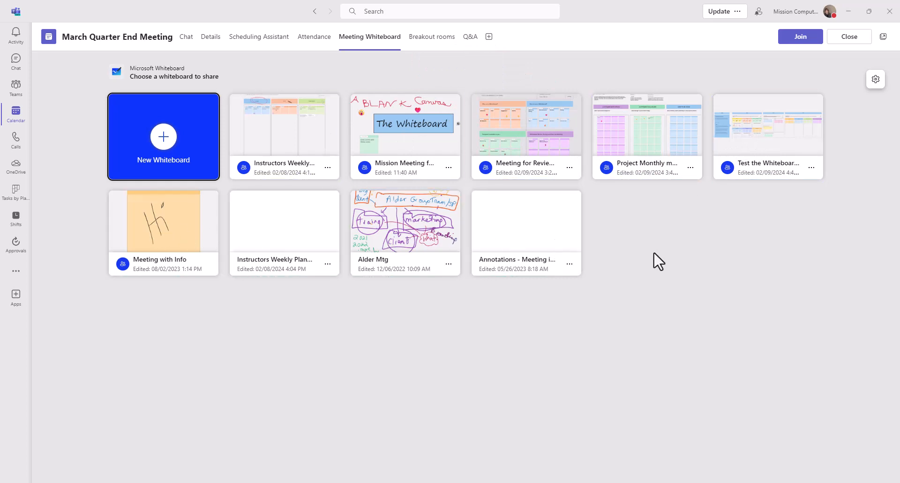
- Create a new whiteboard, preview Problem solving templates, and use Importance/feasibility analysis
left_click(163, 136)
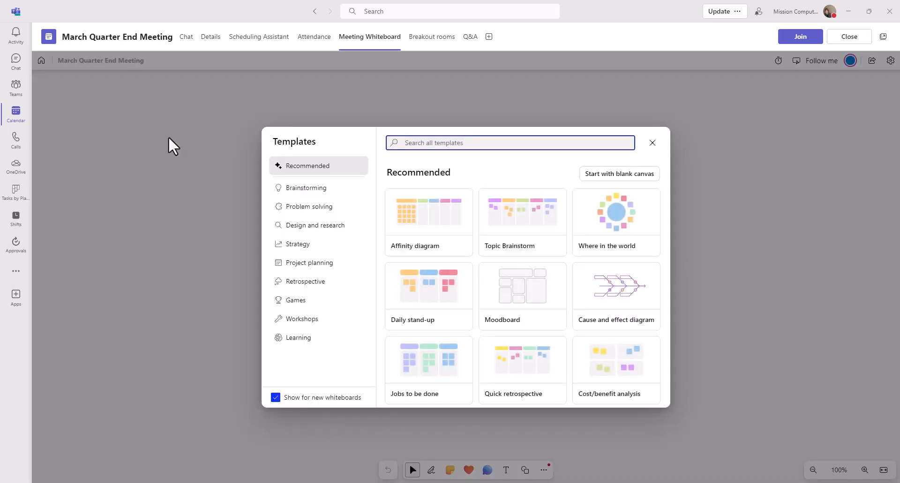
mouse_move(293, 321)
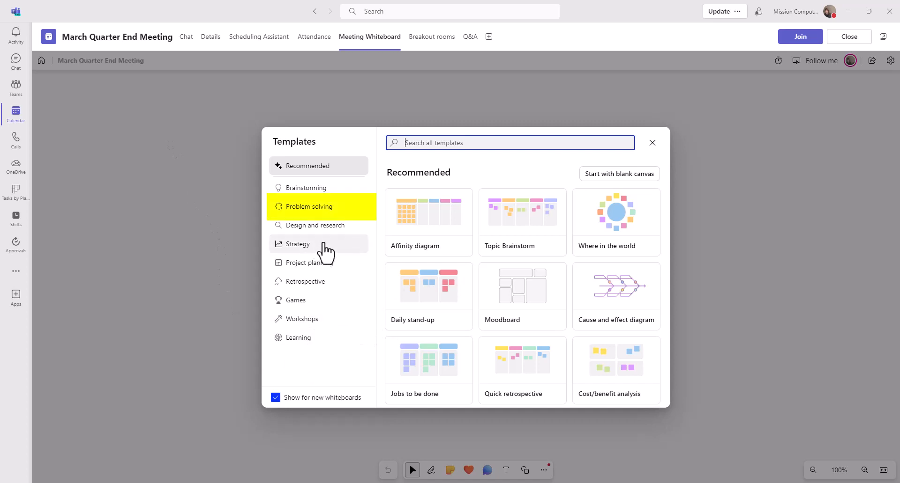
left_click(309, 207)
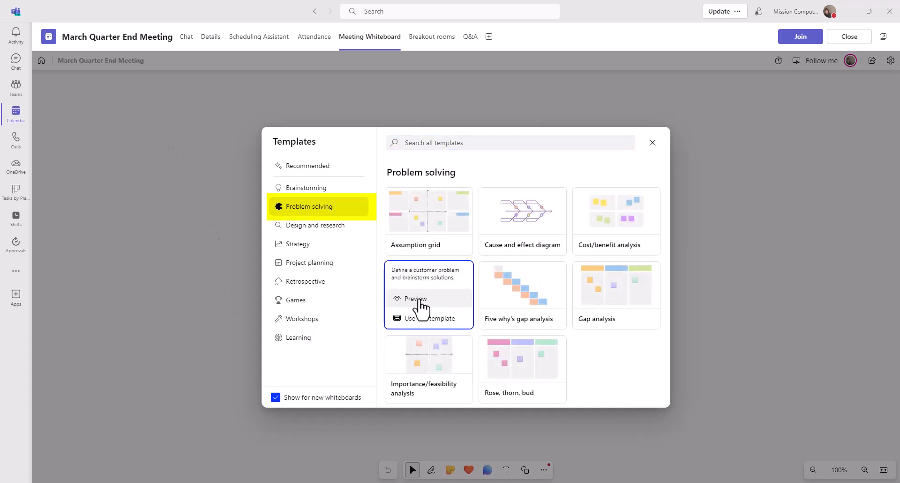
left_click(414, 299)
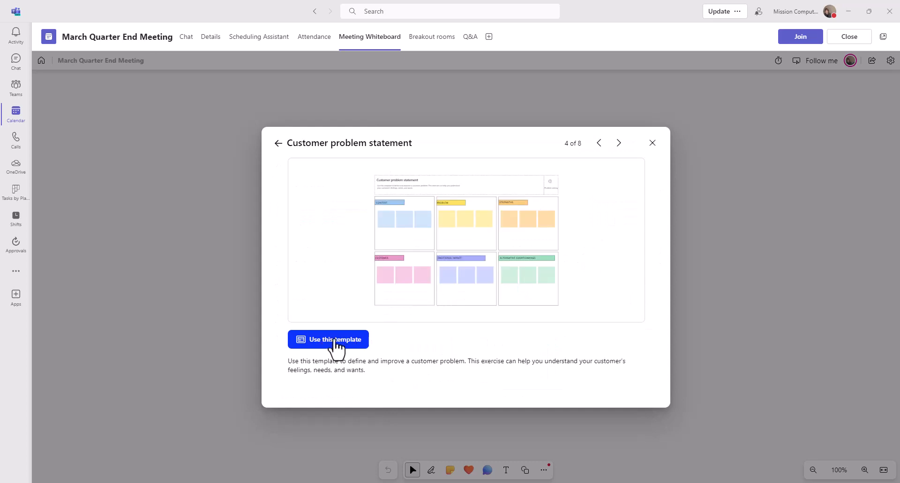
mouse_move(618, 143)
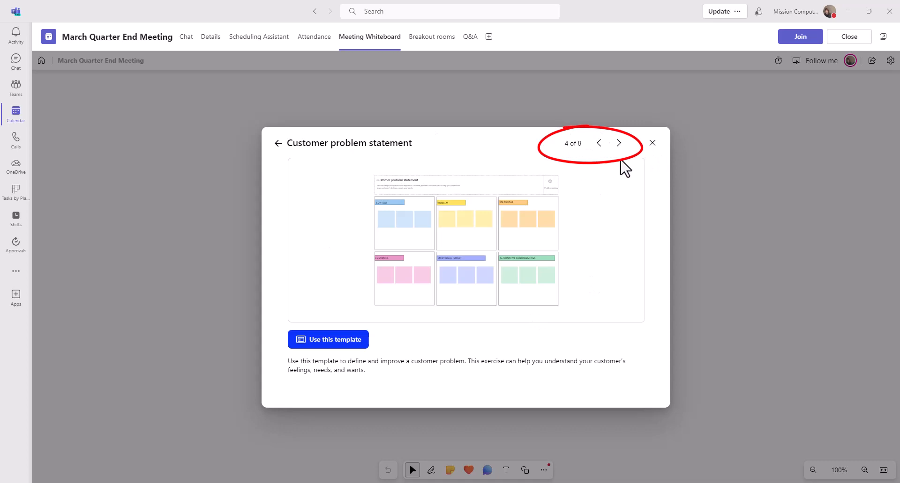
left_click(619, 143)
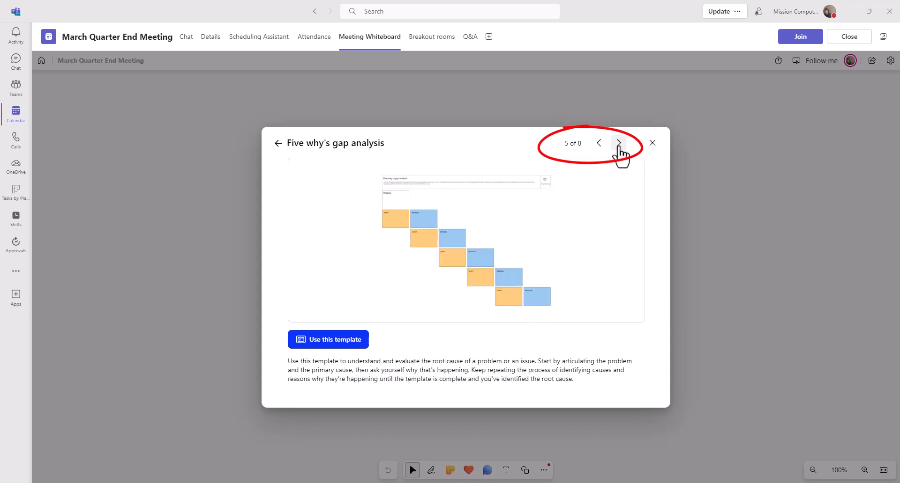
left_click(618, 143)
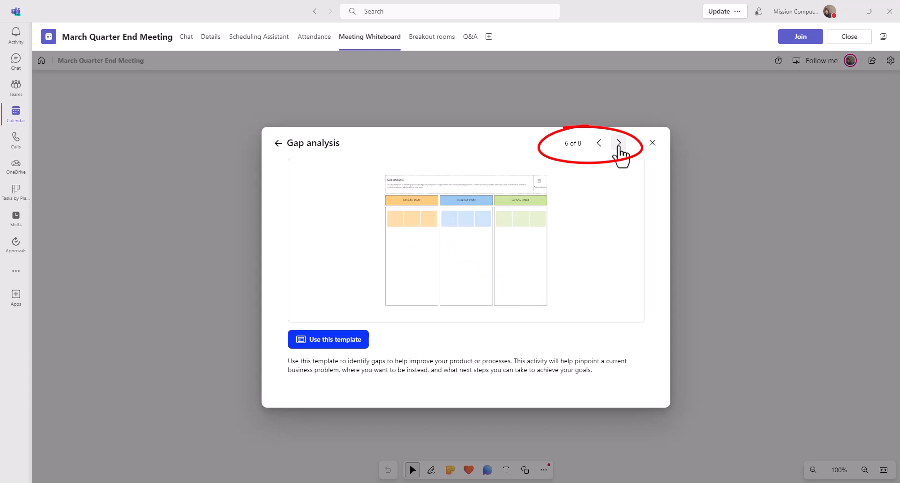
left_click(619, 143)
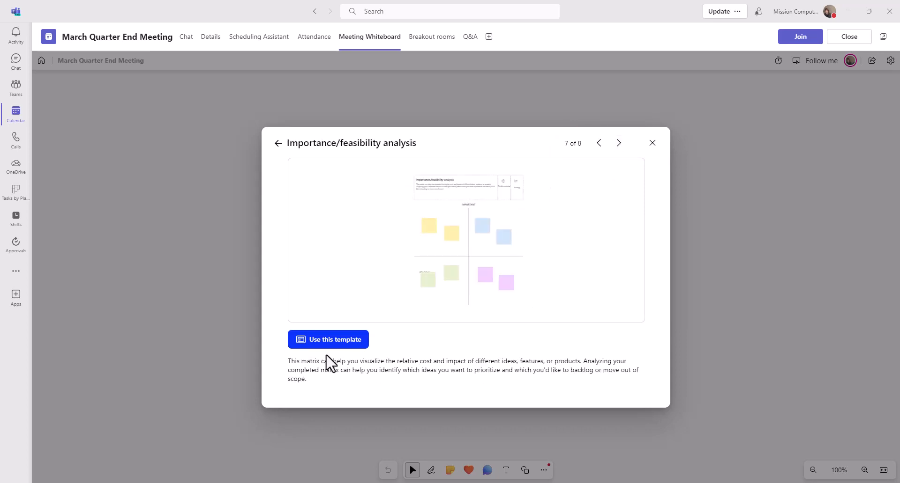
left_click(327, 340)
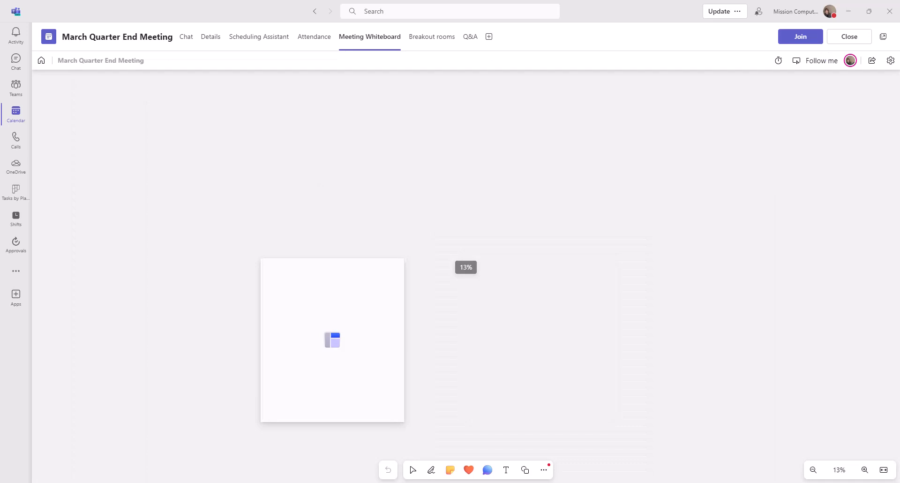
- Drag the Importance/feasibility analysis template into position and drop it on the canvas
left_click_drag(332, 340, 440, 205)
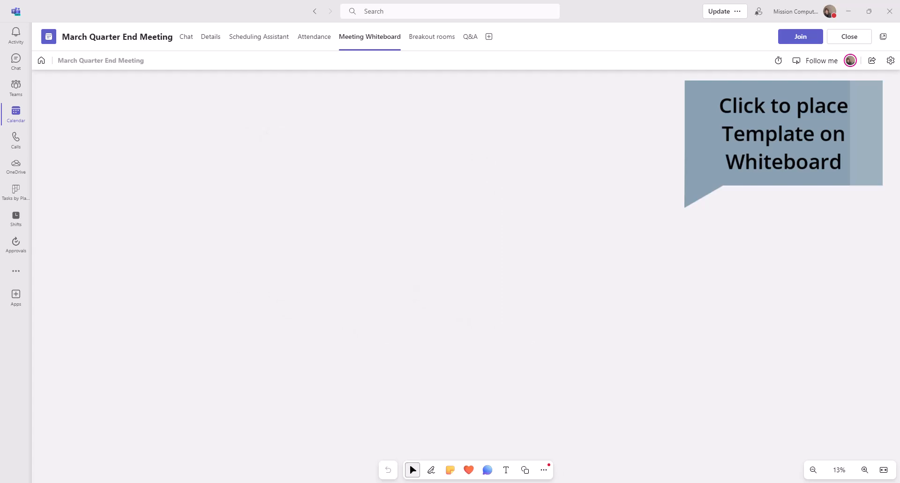
left_click(782, 133)
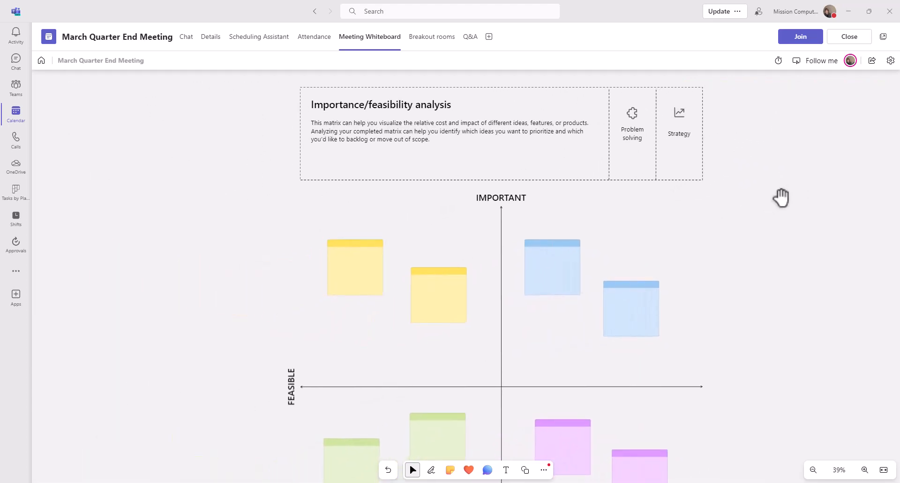
mouse_move(581, 174)
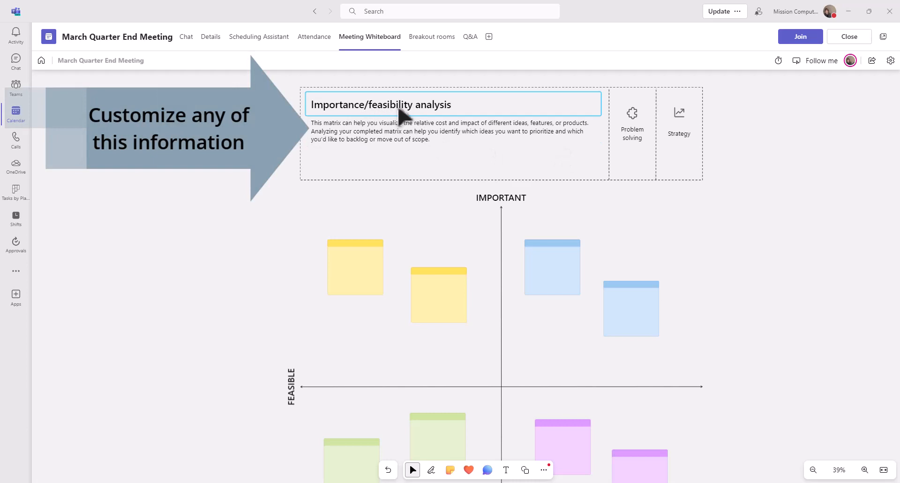
- Retitle the template 'Let's talk about the Quarter ending March'
type("Let's talk about the Quarter ending March")
left_click(552, 267)
type("teach is important")
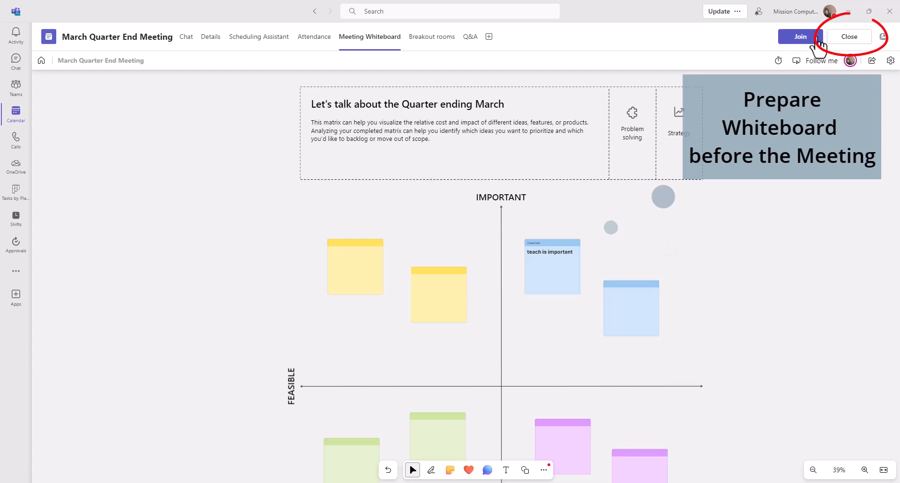
- Close the whiteboard and reopen the March Quarter End Meeting card from the channel
left_click(848, 36)
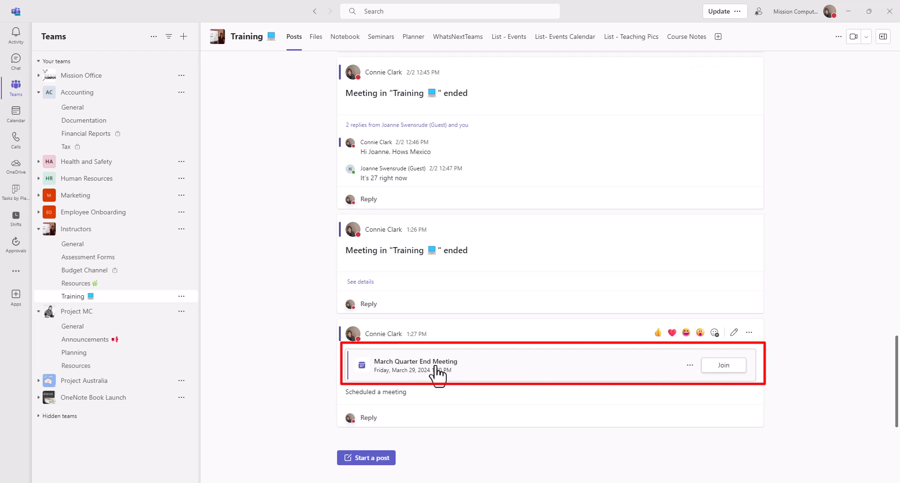
mouse_move(483, 382)
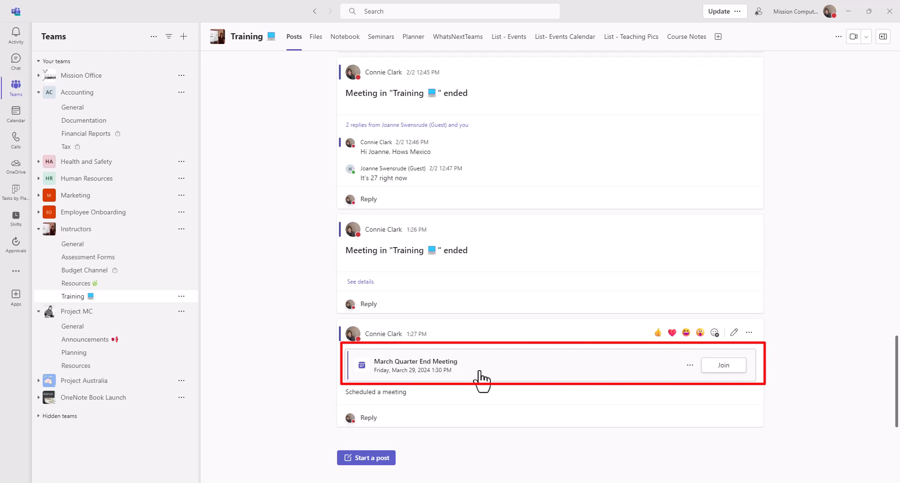
left_click(415, 366)
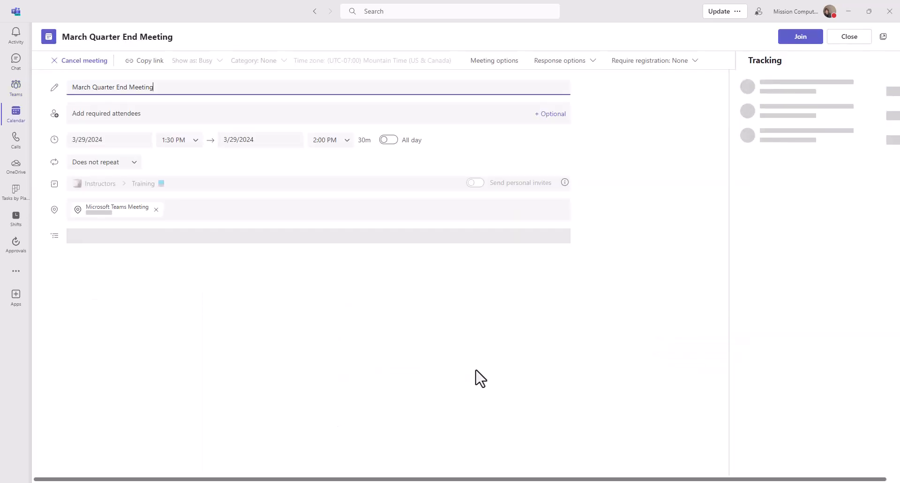
- Reopen the meeting's Whiteboard tab to confirm the retitled template and sticky note remain
left_click(210, 37)
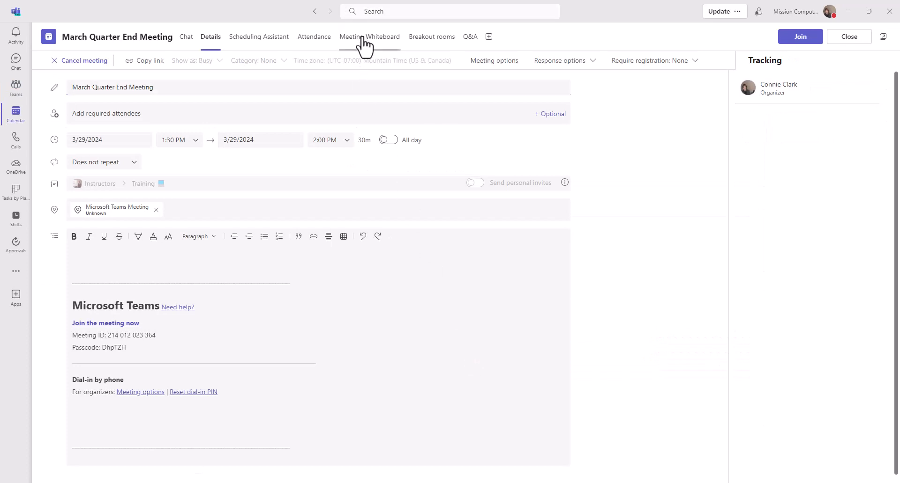
left_click(369, 36)
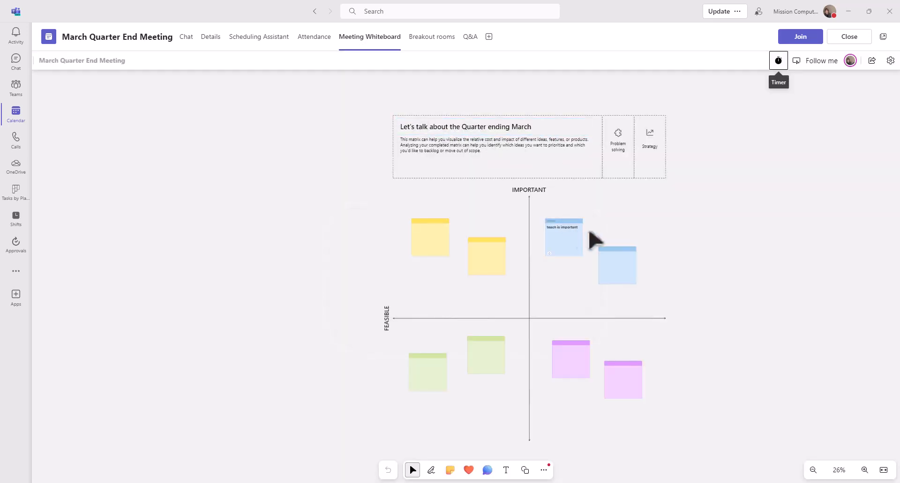
mouse_move(337, 98)
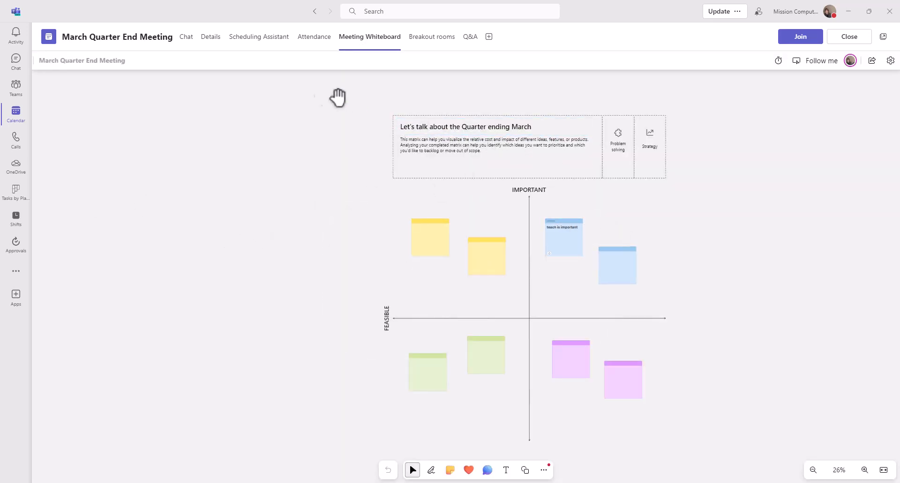
mouse_move(436, 117)
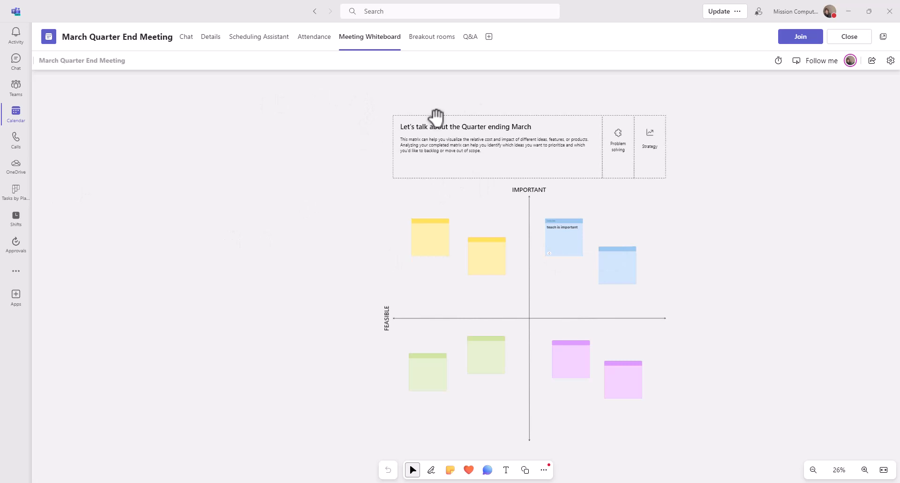
mouse_move(758, 126)
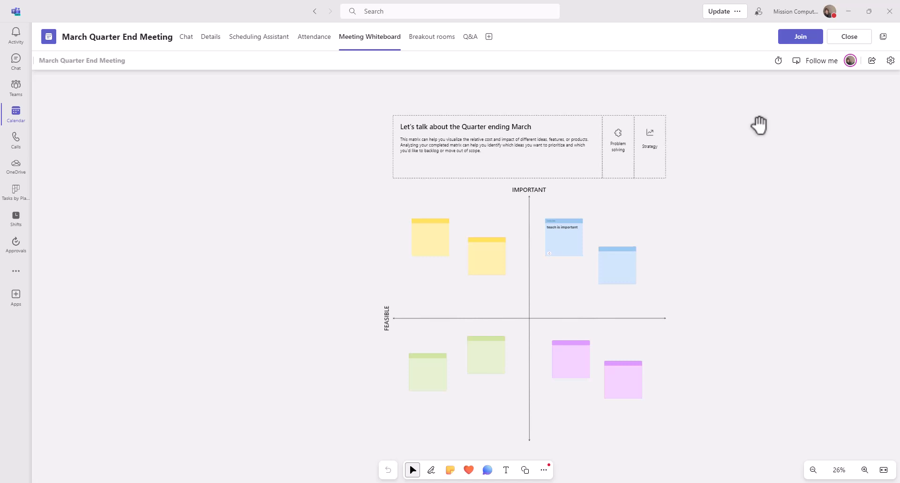
mouse_move(835, 61)
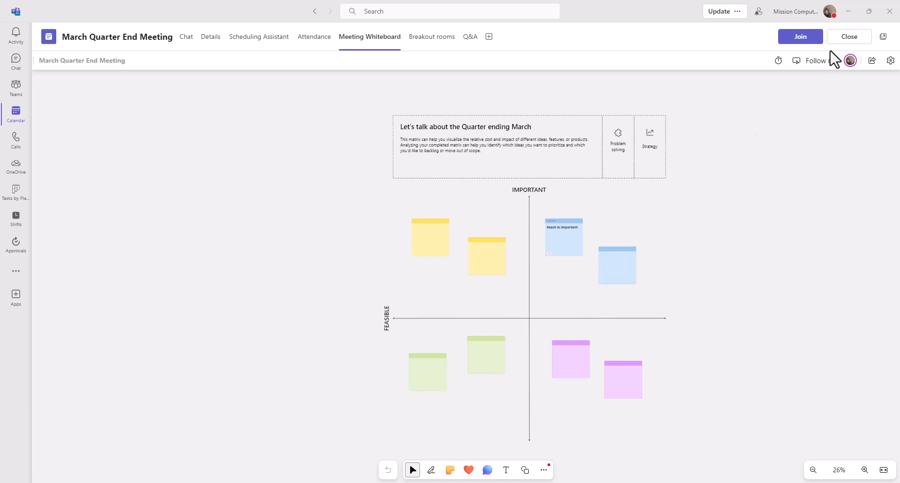